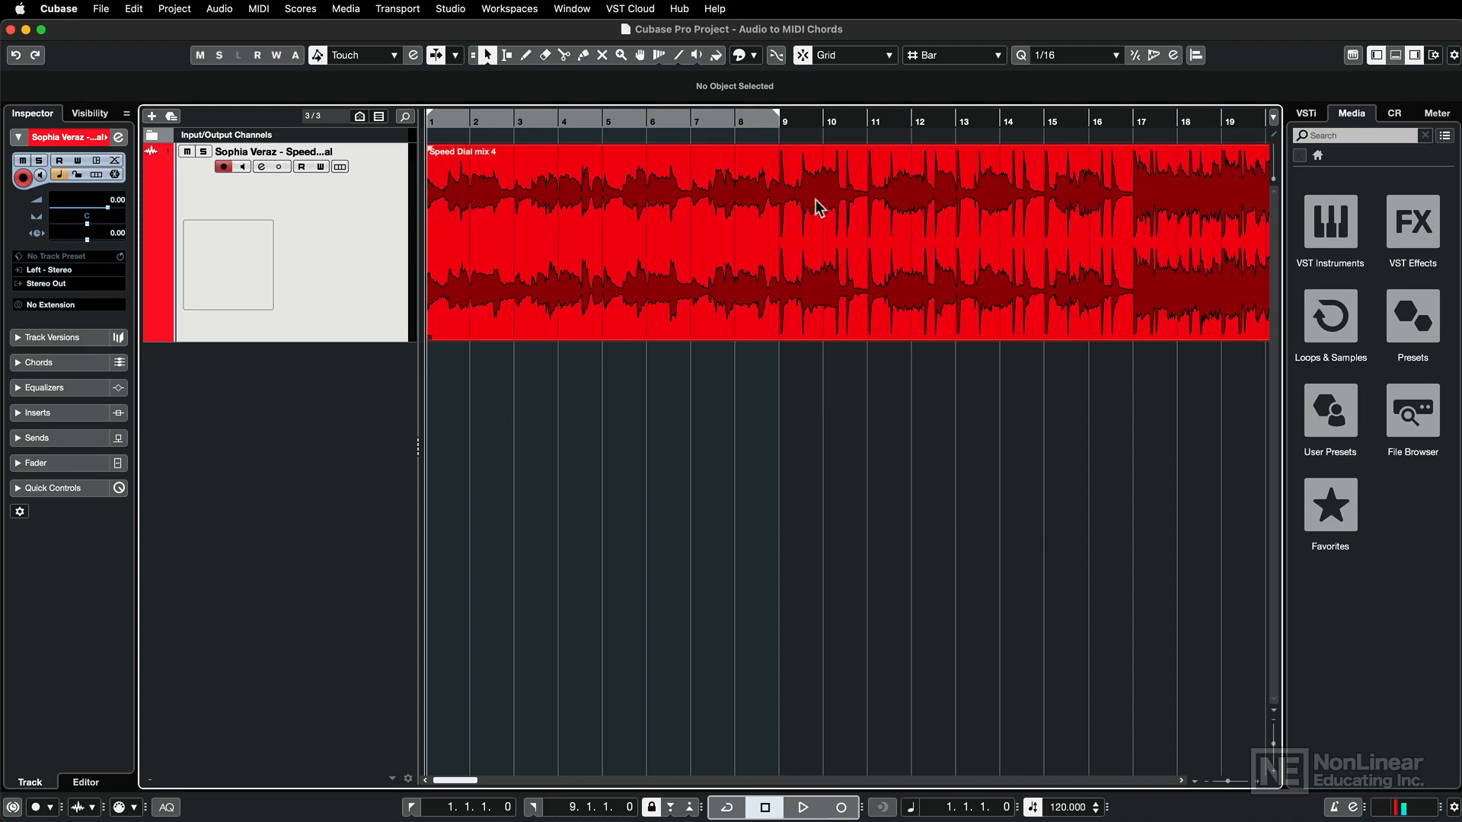
{"action": "mouse_move", "coordinate": [615, 237]}
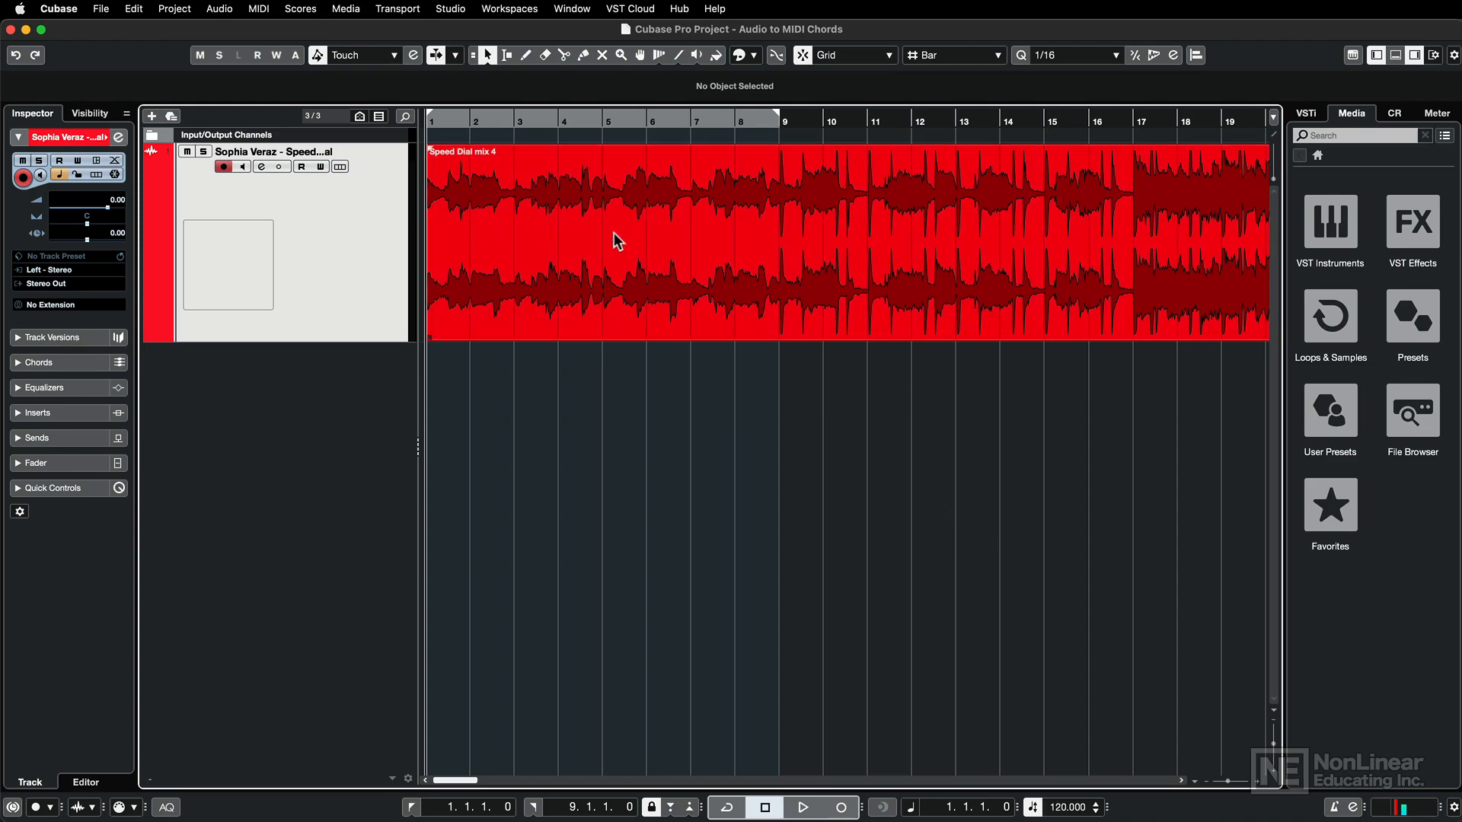
{"action": "mouse_move", "coordinate": [736, 248]}
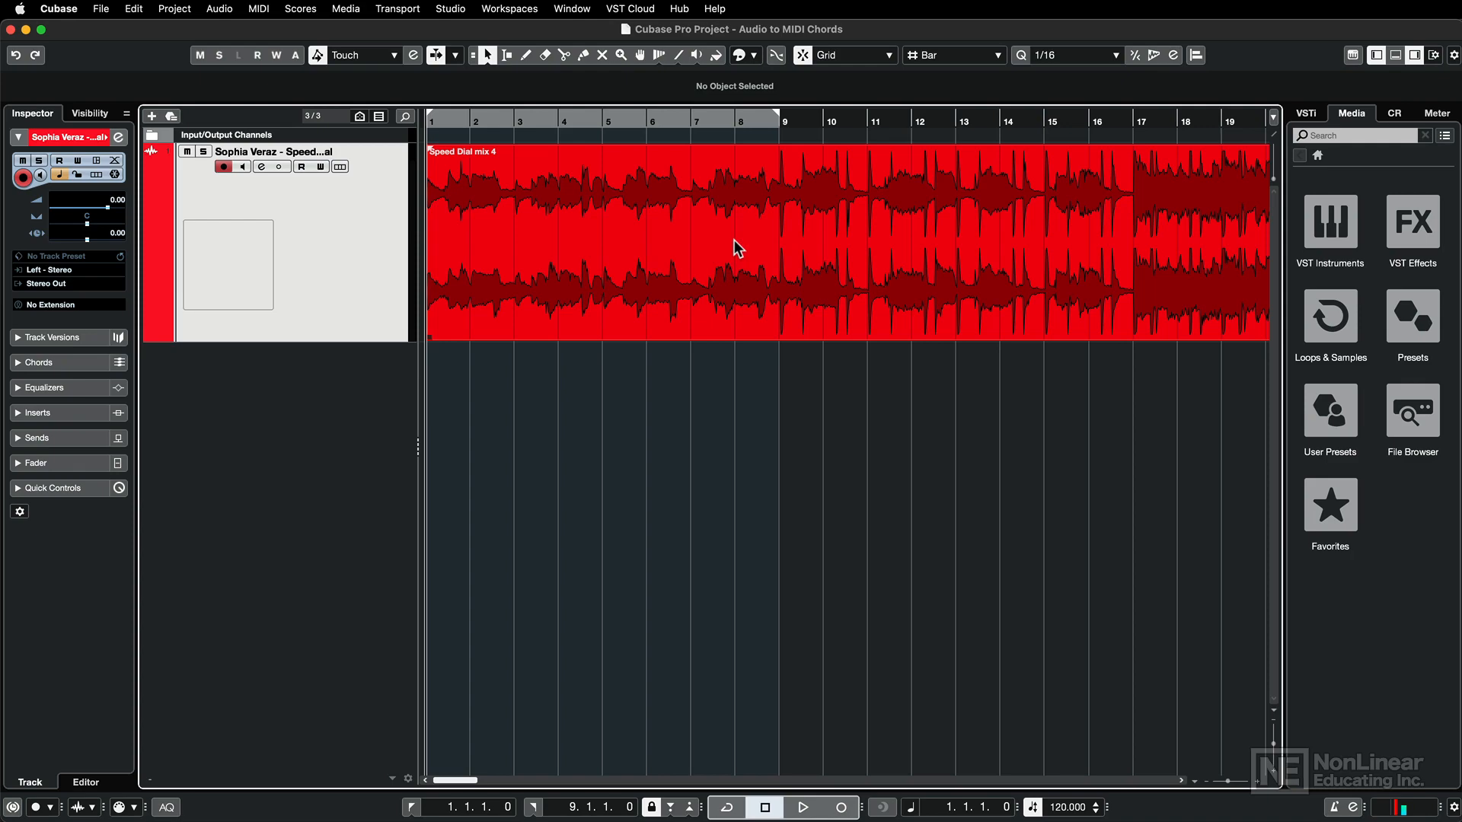
Play the Speed Dial mix 4 audio, detect its chords, and inspect the D Blues 1, Dmin7 and E7 events.
{"action": "left_click", "coordinate": [807, 806]}
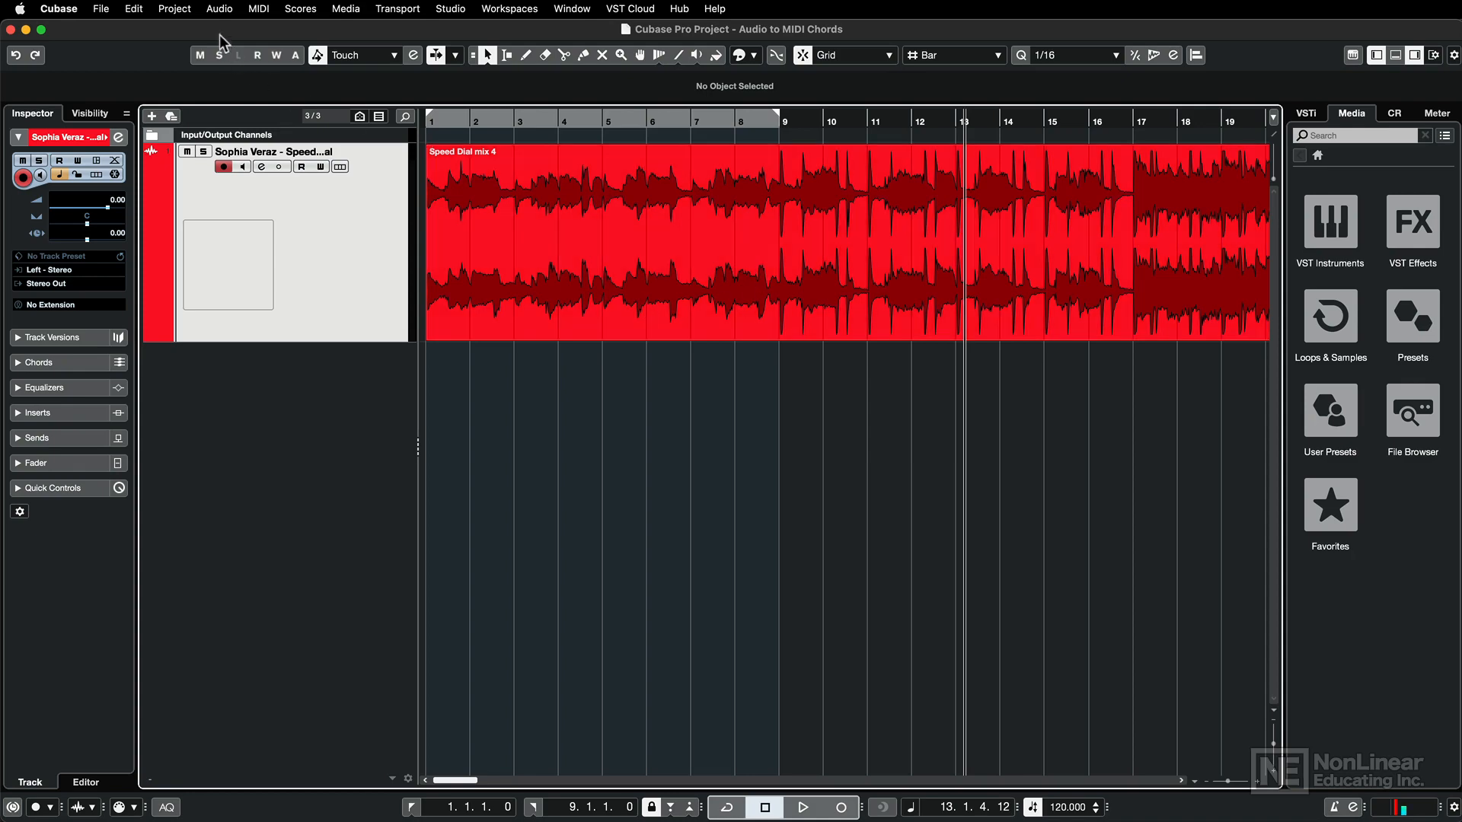
{"action": "left_click", "coordinate": [175, 10]}
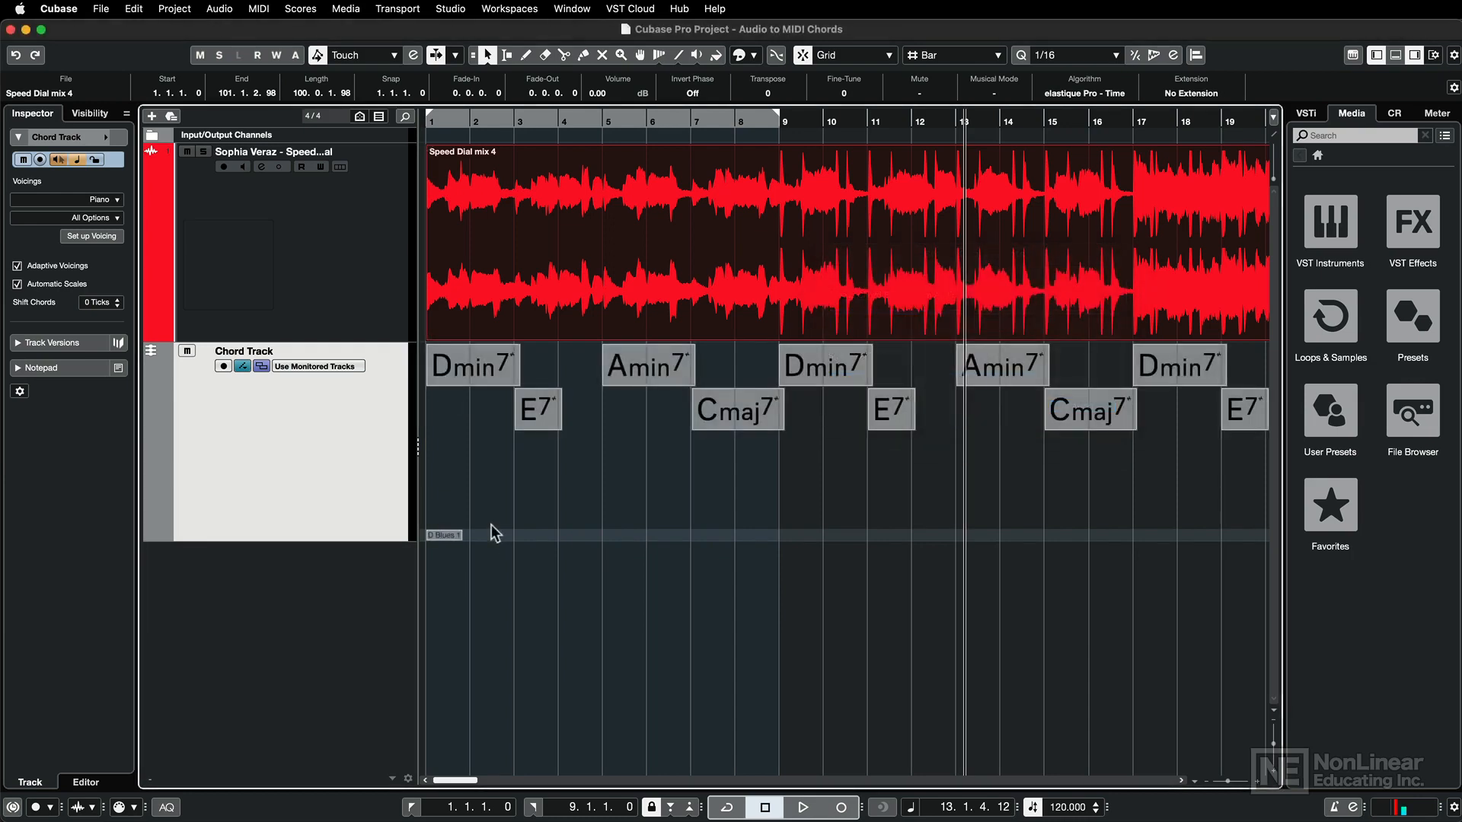
{"action": "left_click", "coordinate": [444, 535]}
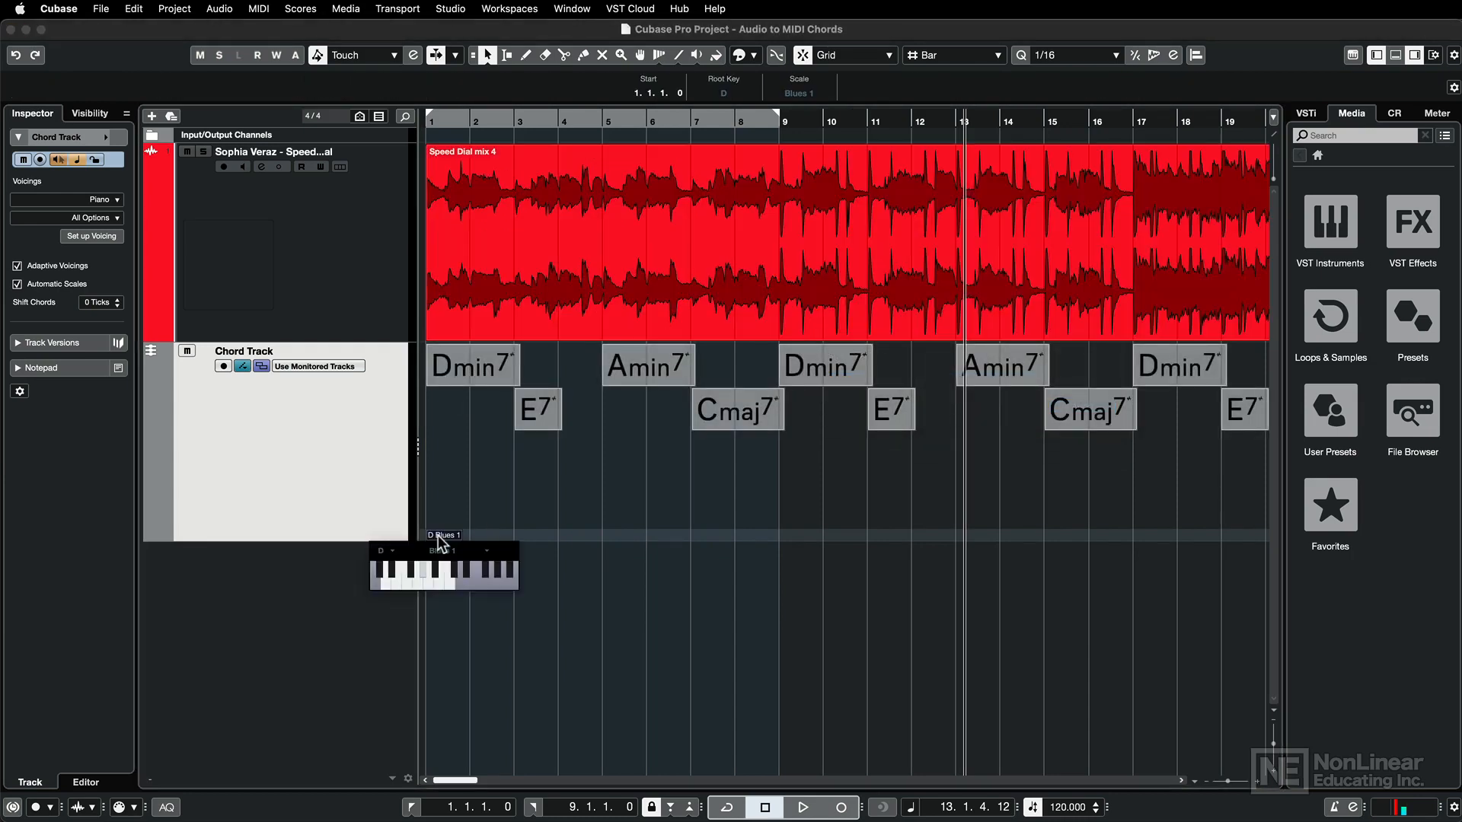
{"action": "left_click", "coordinate": [473, 366]}
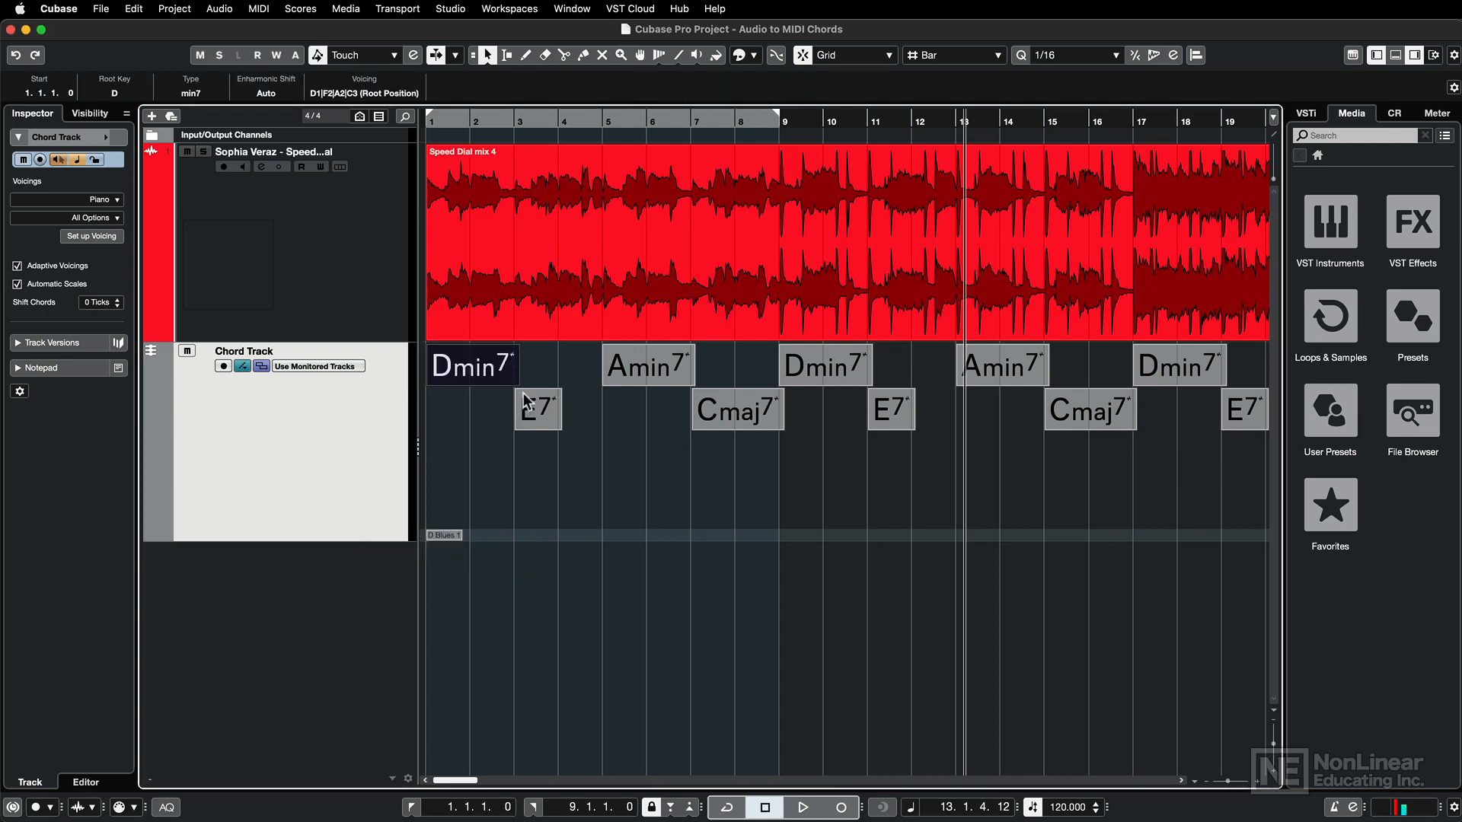
{"action": "left_click", "coordinate": [737, 409]}
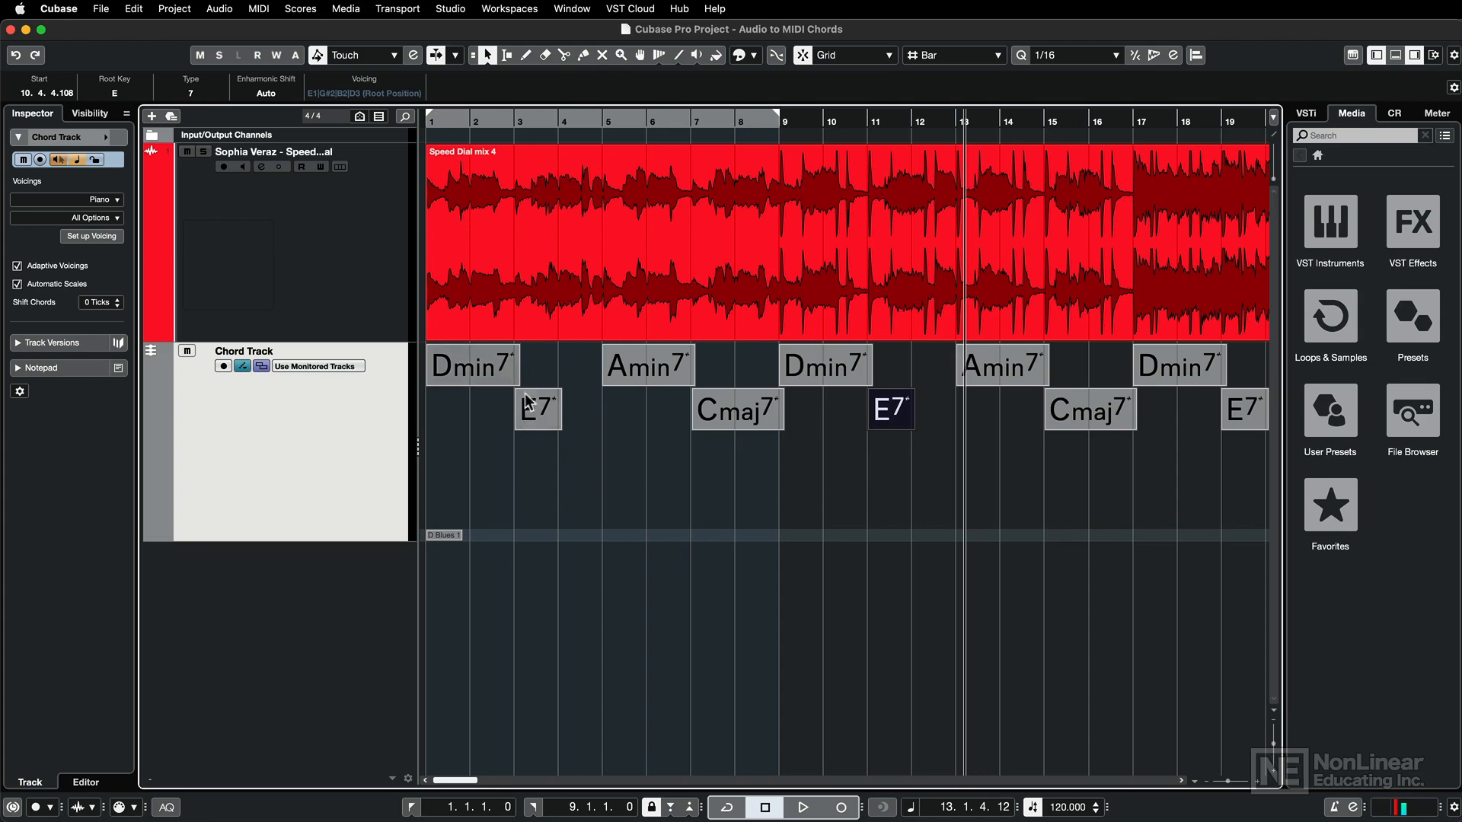
{"action": "mouse_move", "coordinate": [490, 386]}
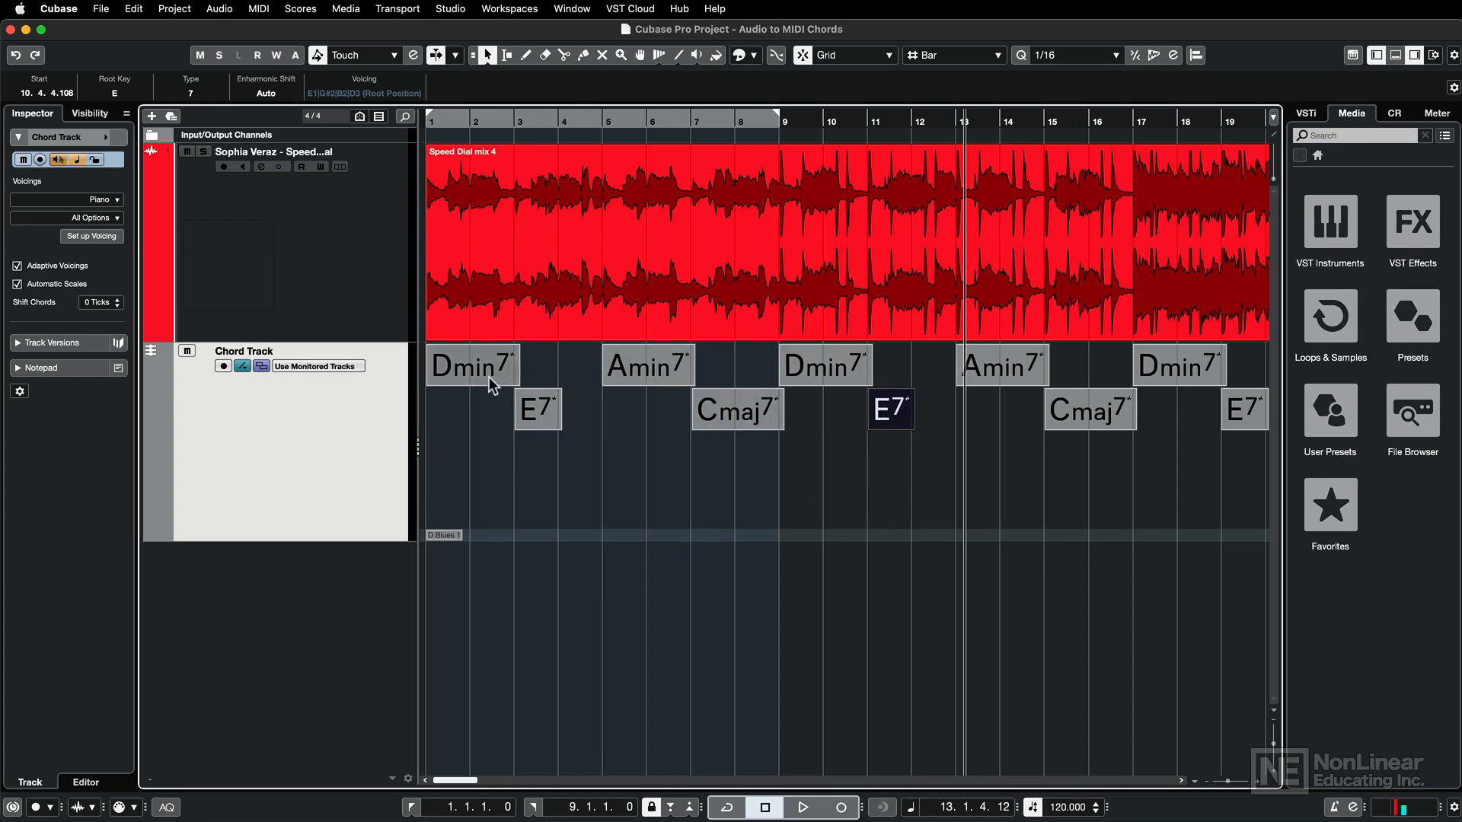
{"action": "mouse_move", "coordinate": [620, 382]}
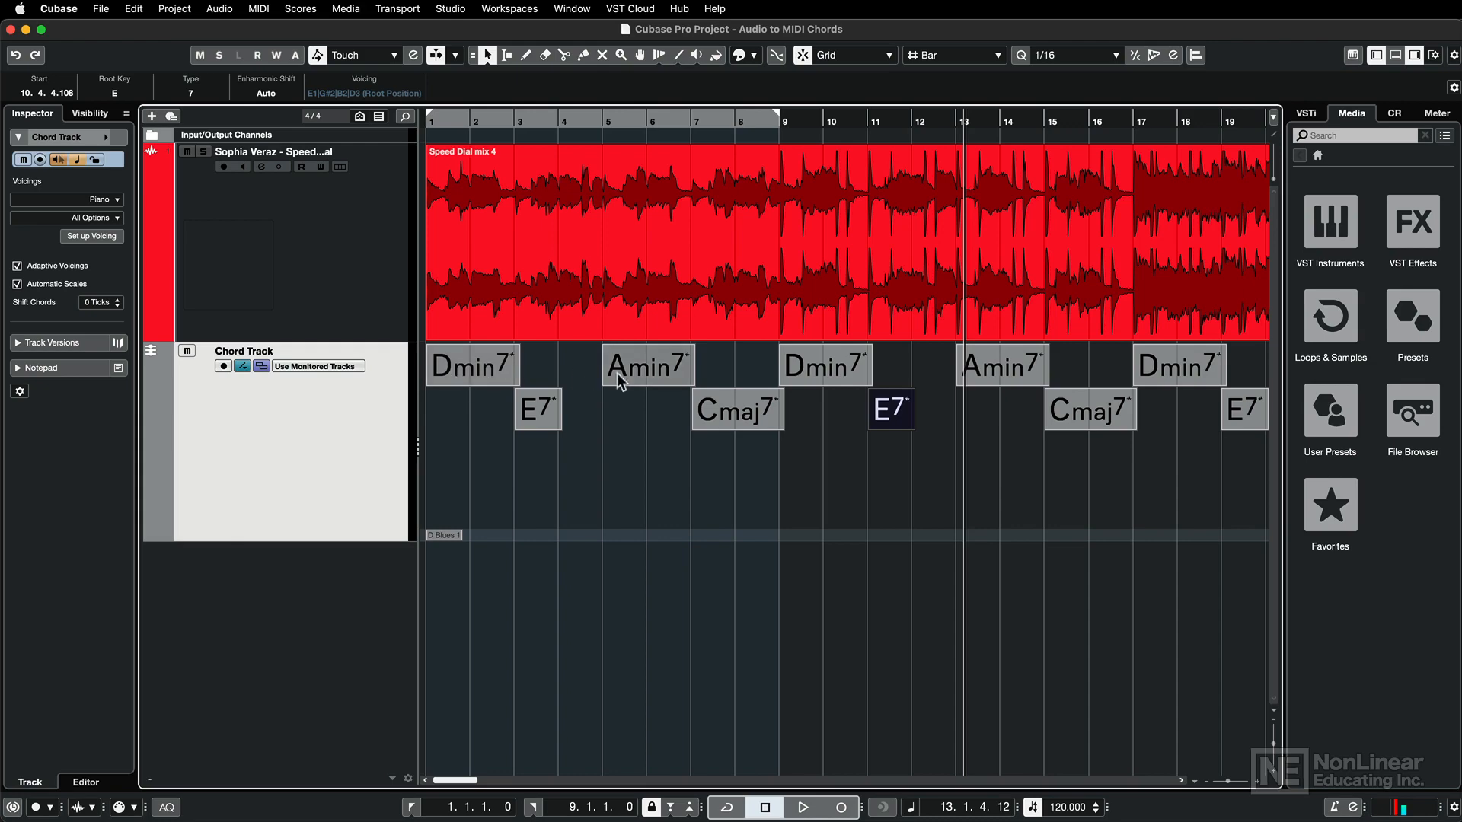
{"action": "mouse_move", "coordinate": [623, 386]}
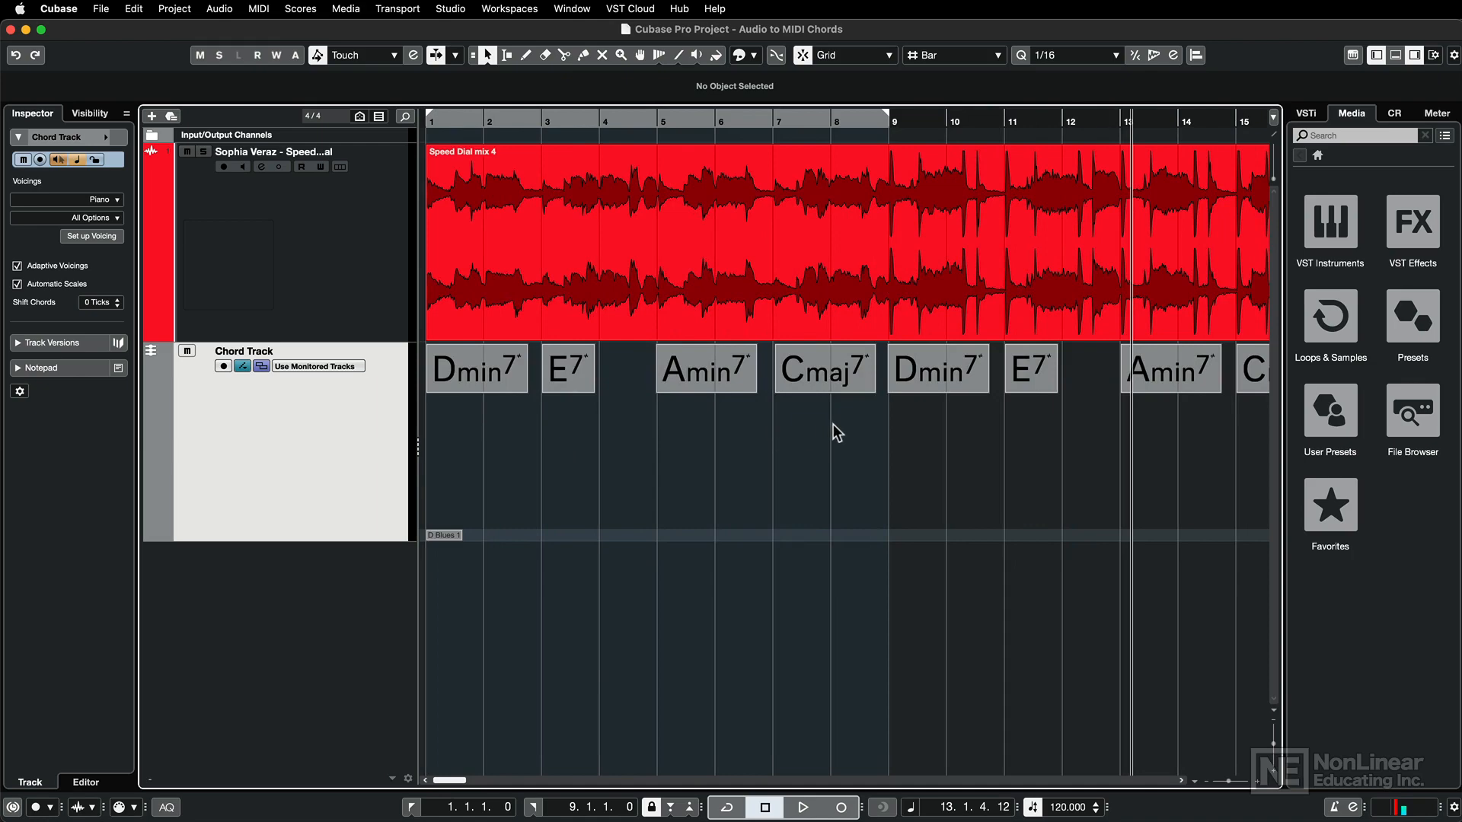
{"action": "mouse_move", "coordinate": [660, 437]}
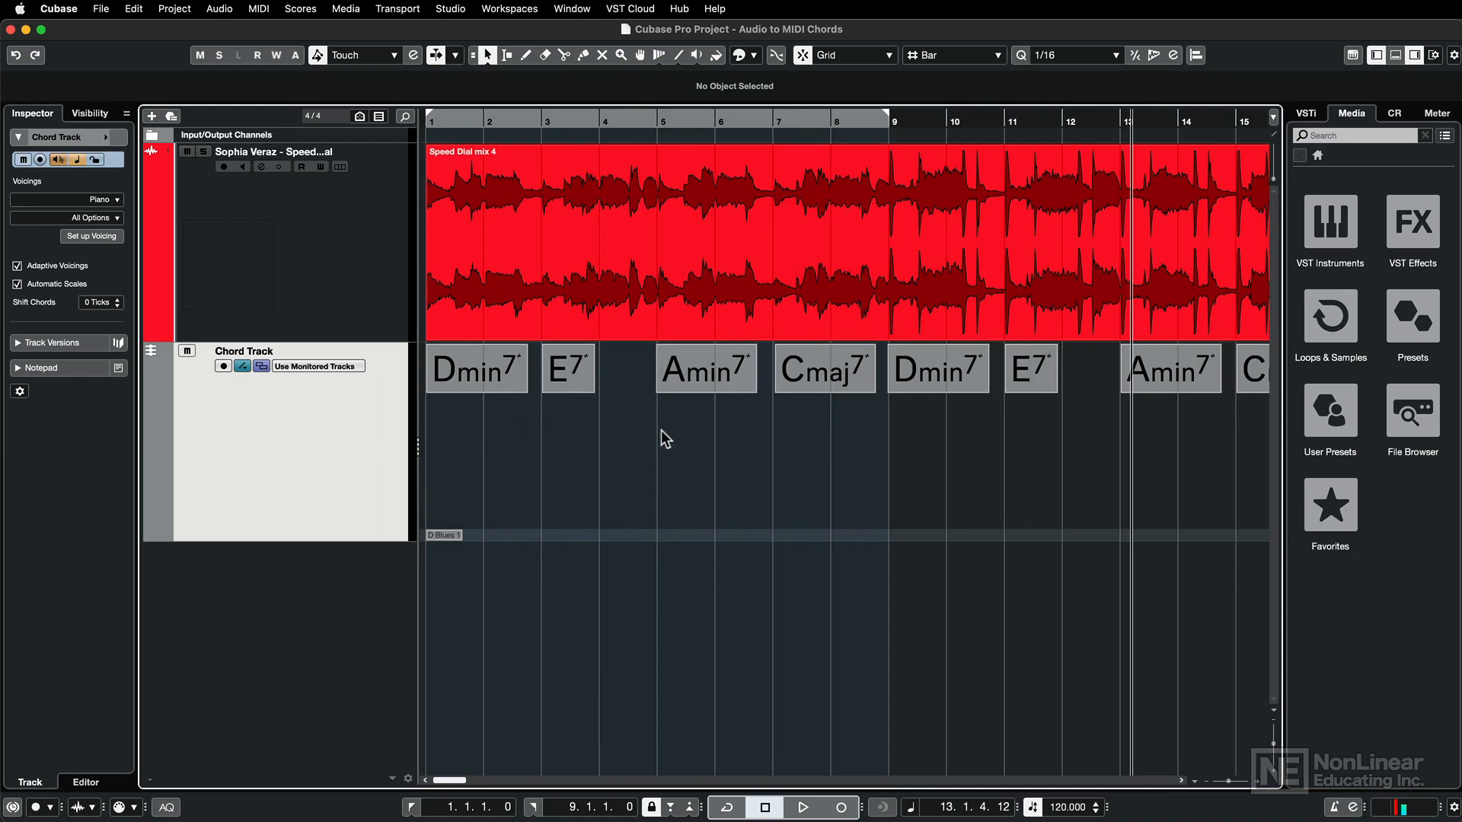
{"action": "mouse_move", "coordinate": [780, 422]}
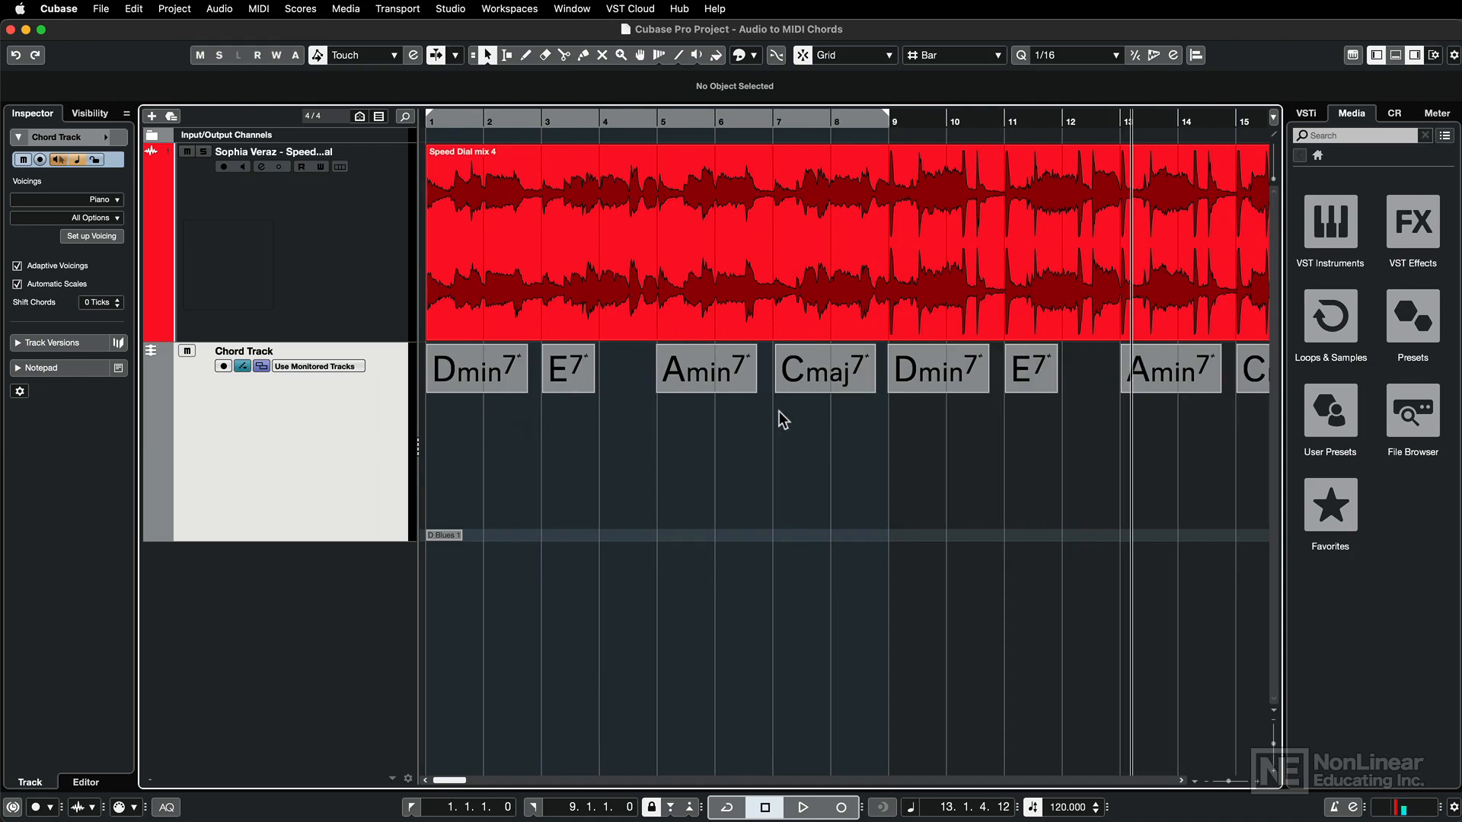
{"action": "left_click", "coordinate": [806, 807]}
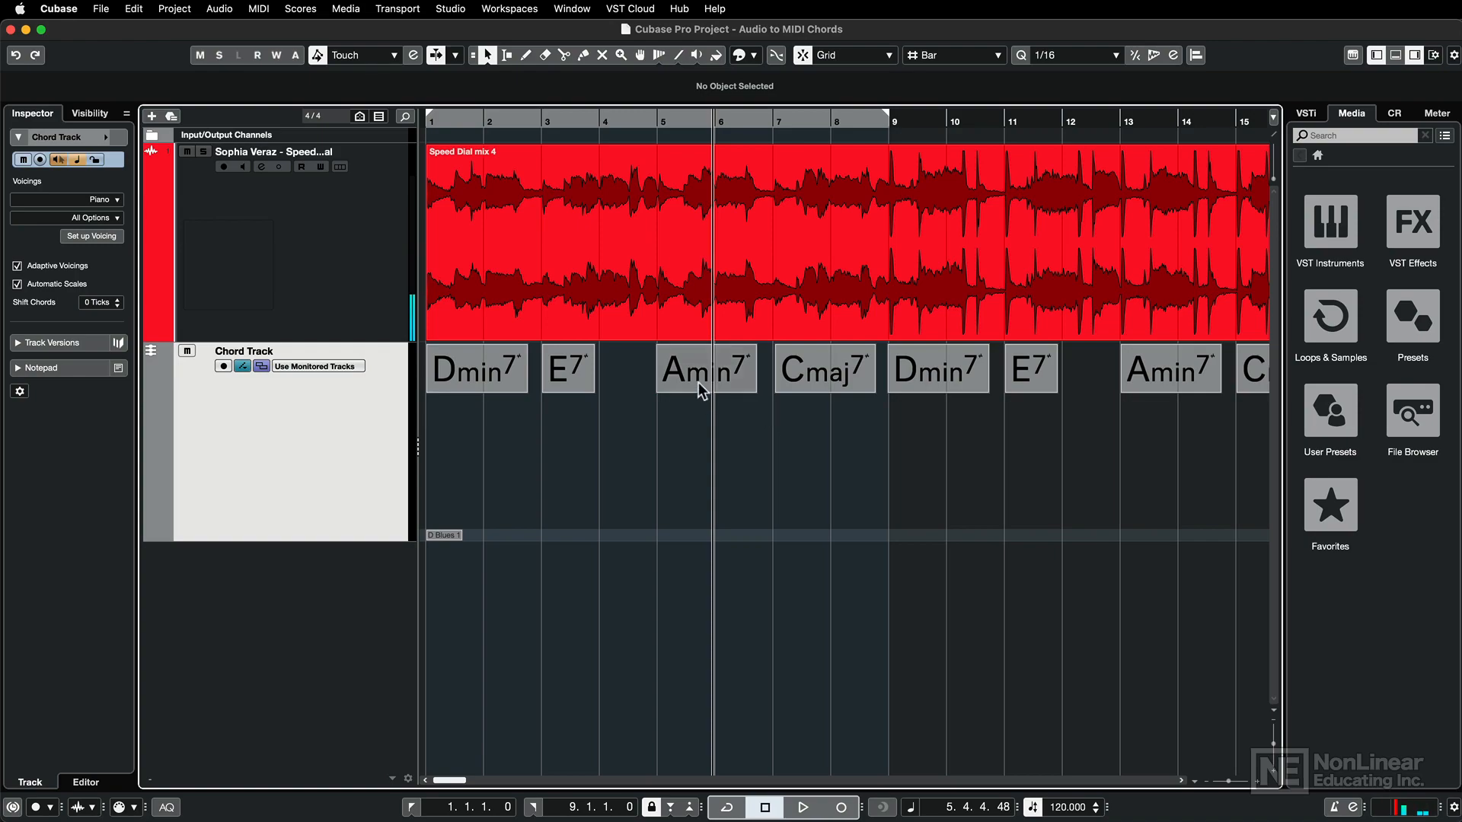
{"action": "double_click", "coordinate": [706, 369]}
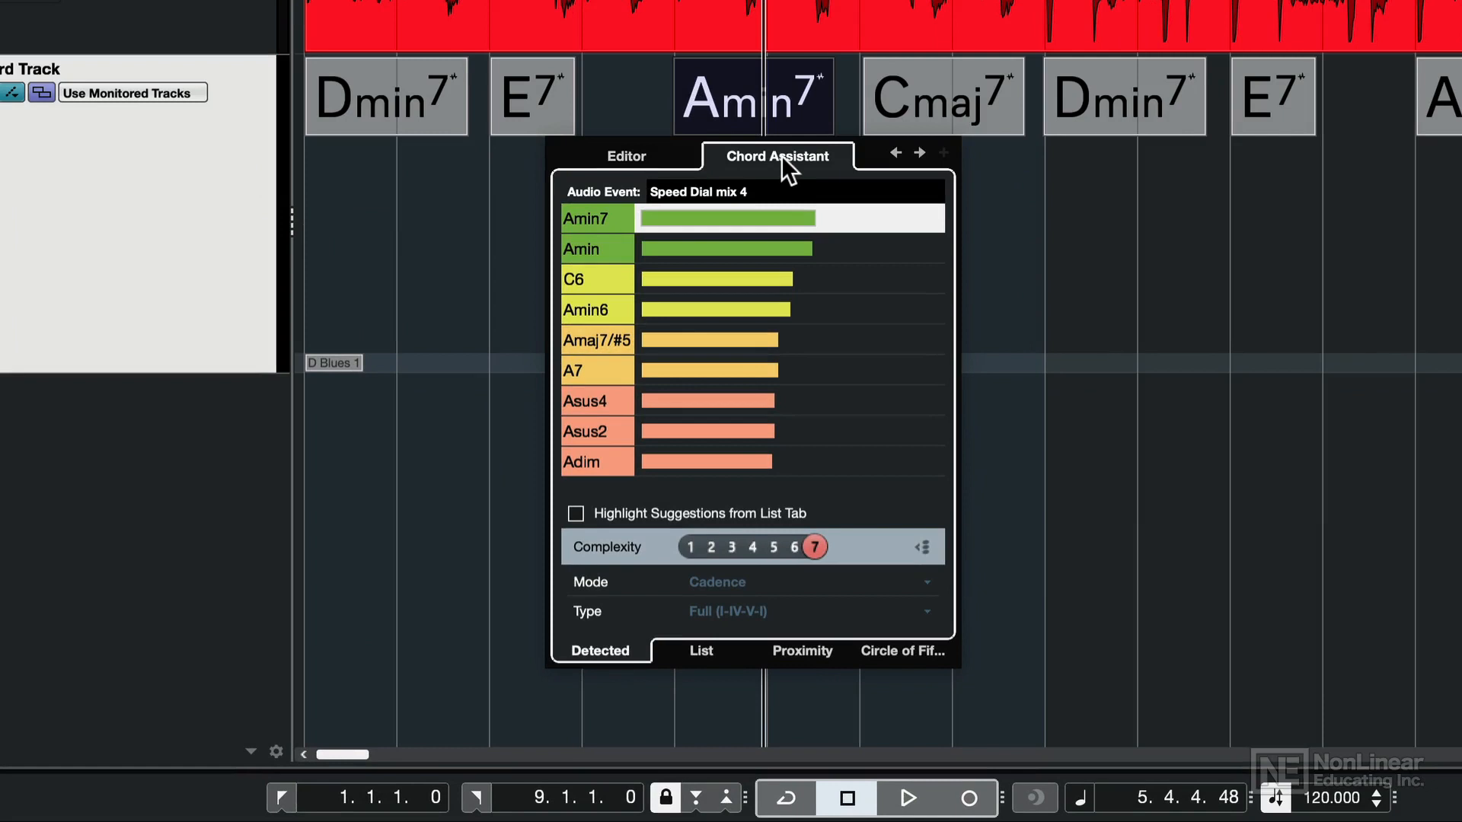
{"action": "mouse_move", "coordinate": [816, 251]}
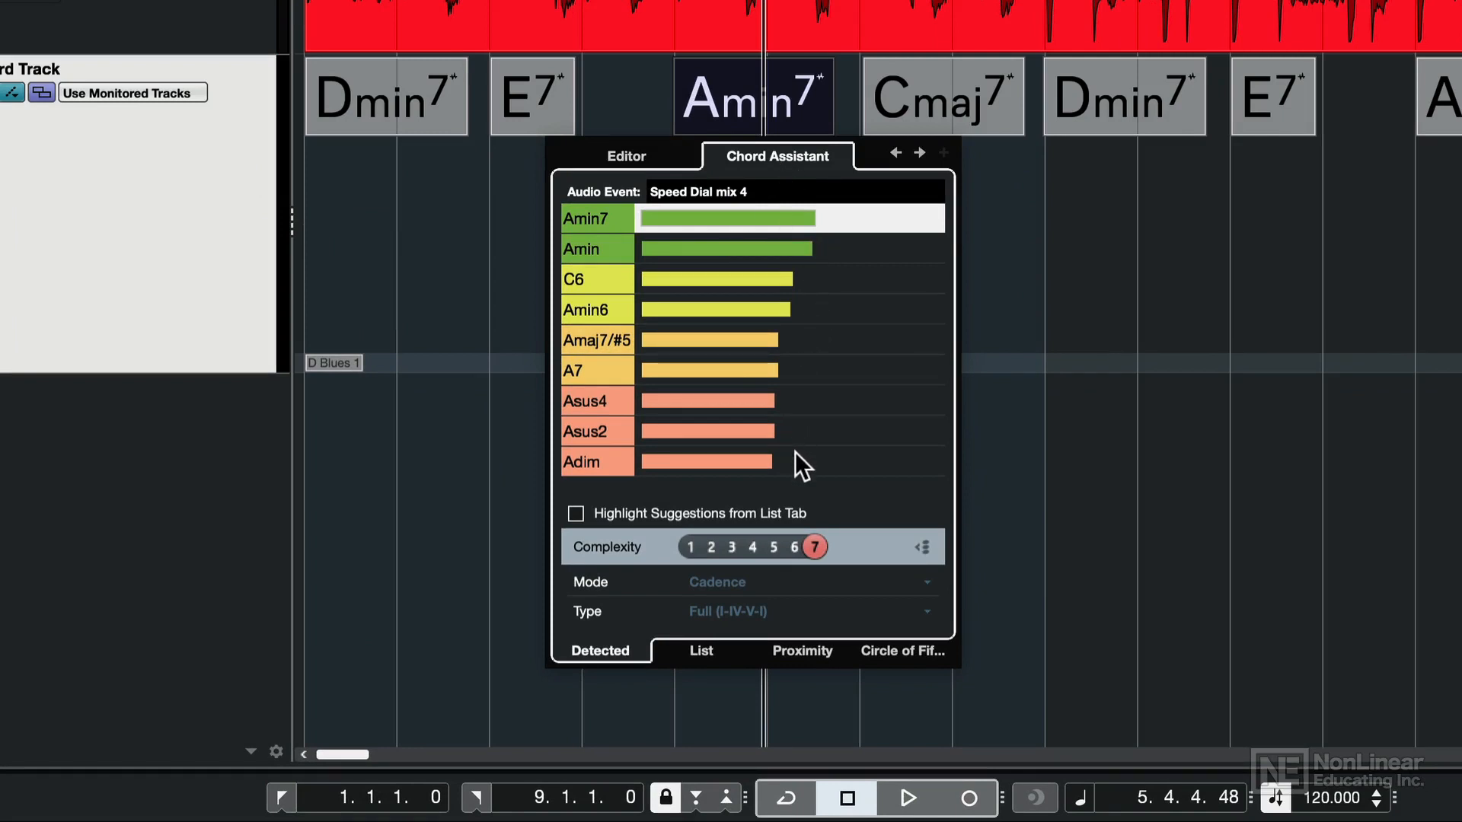
{"action": "mouse_move", "coordinate": [832, 251]}
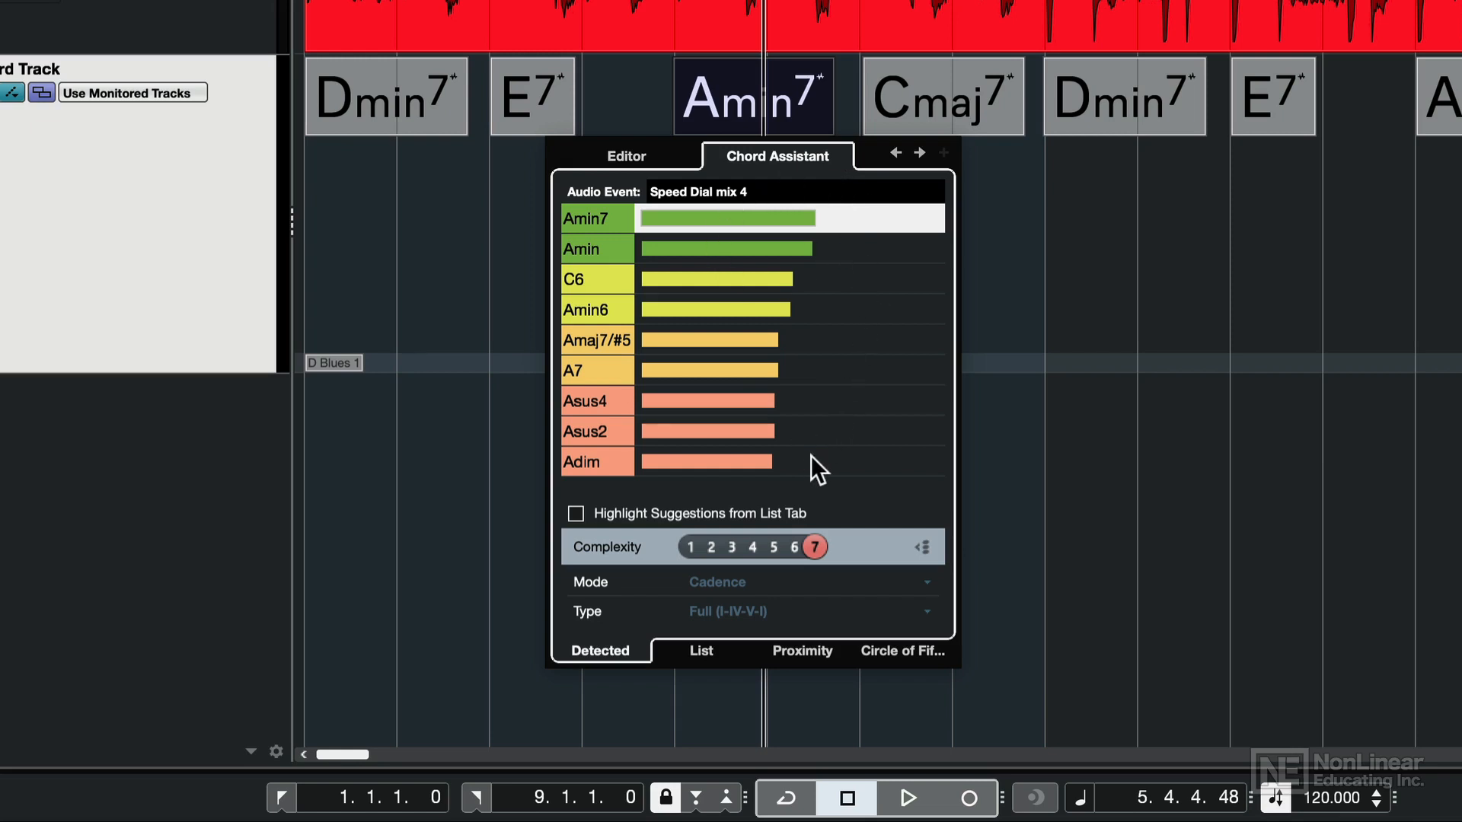
{"action": "left_click", "coordinate": [626, 156]}
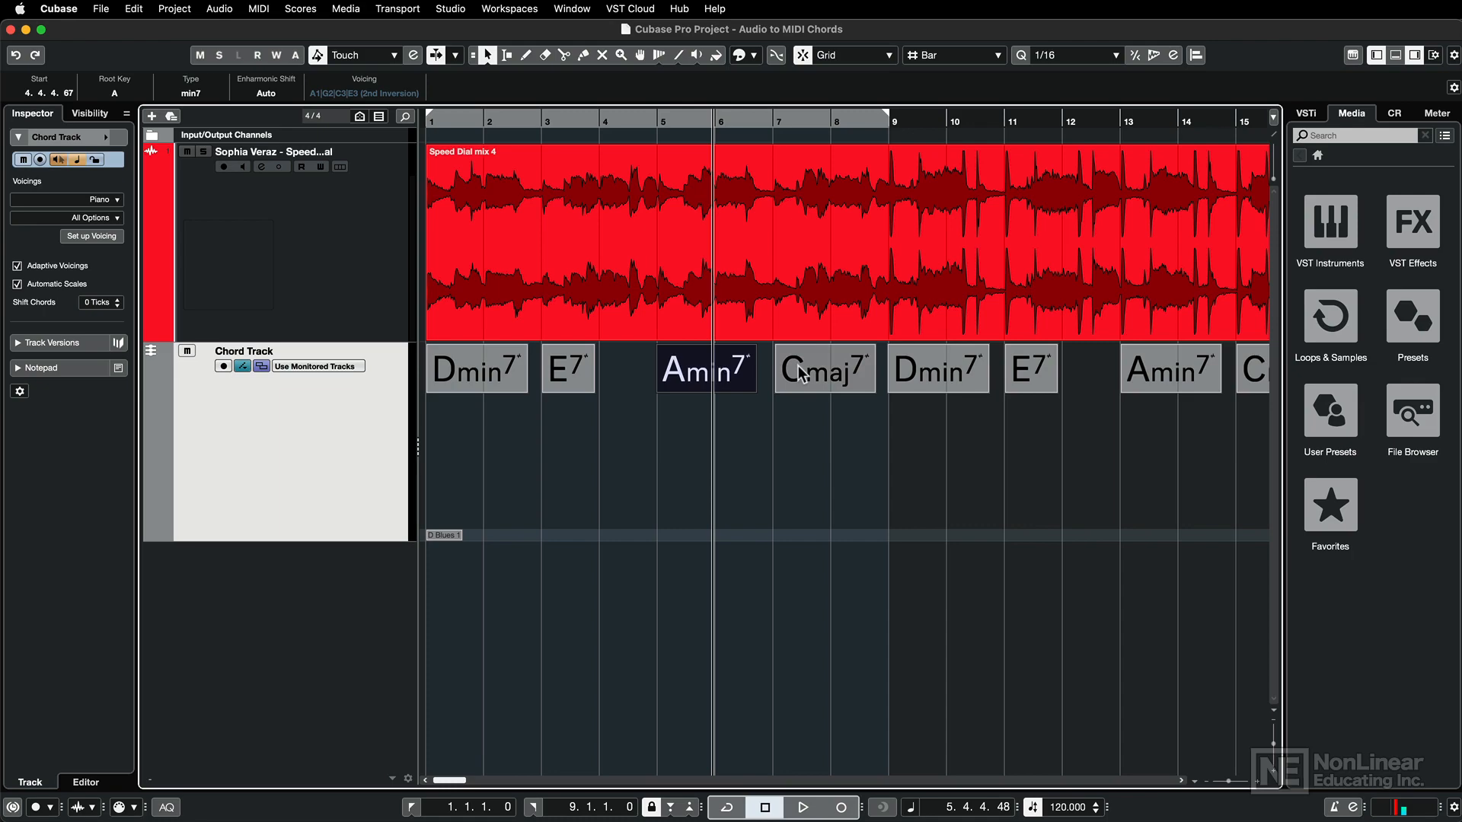
Add a Padshop 01 instrument track beneath the Chord Track and close the Padshop window.
{"action": "left_click", "coordinate": [173, 9]}
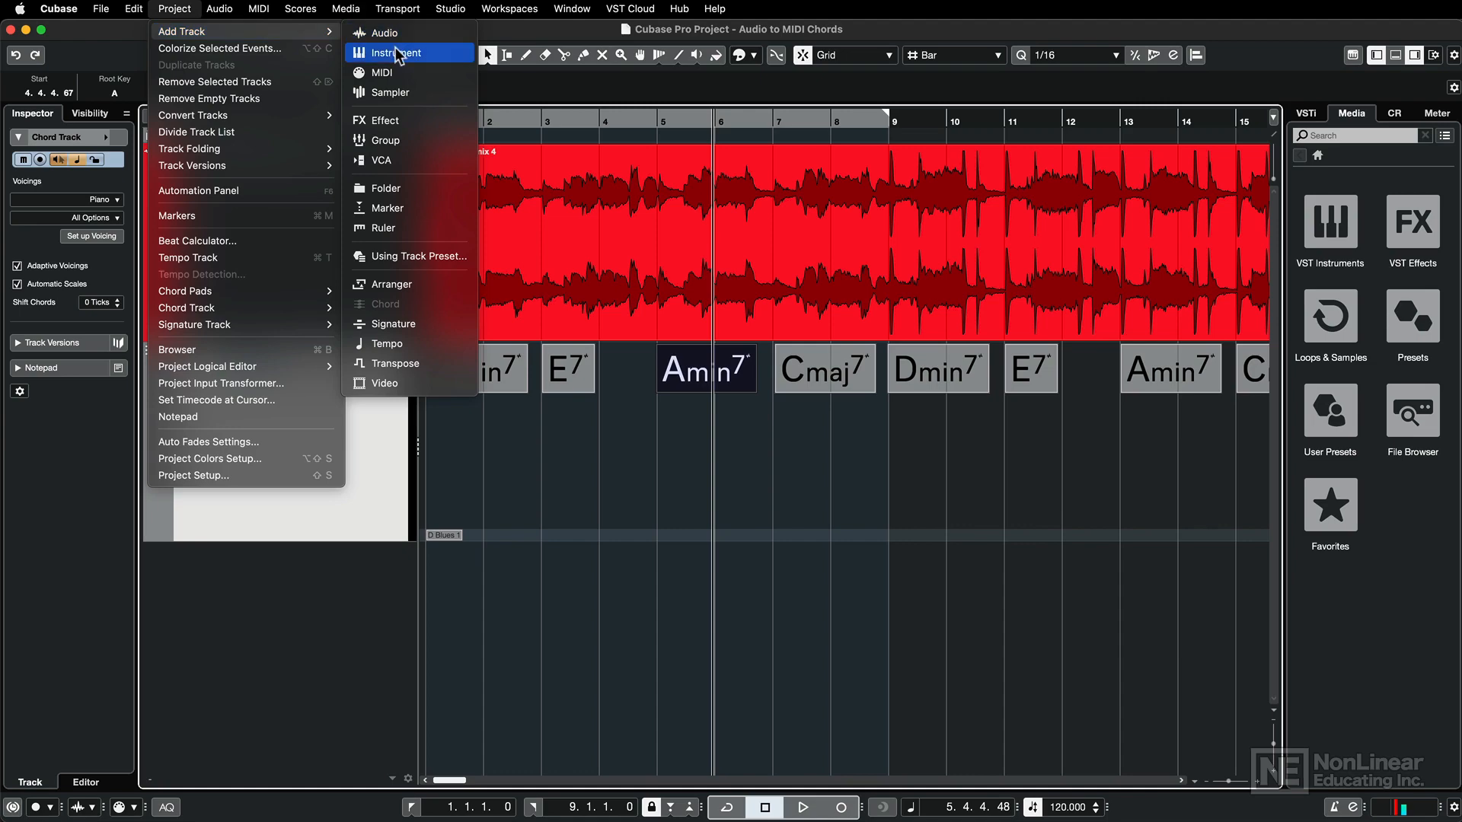
{"action": "left_click", "coordinate": [409, 52]}
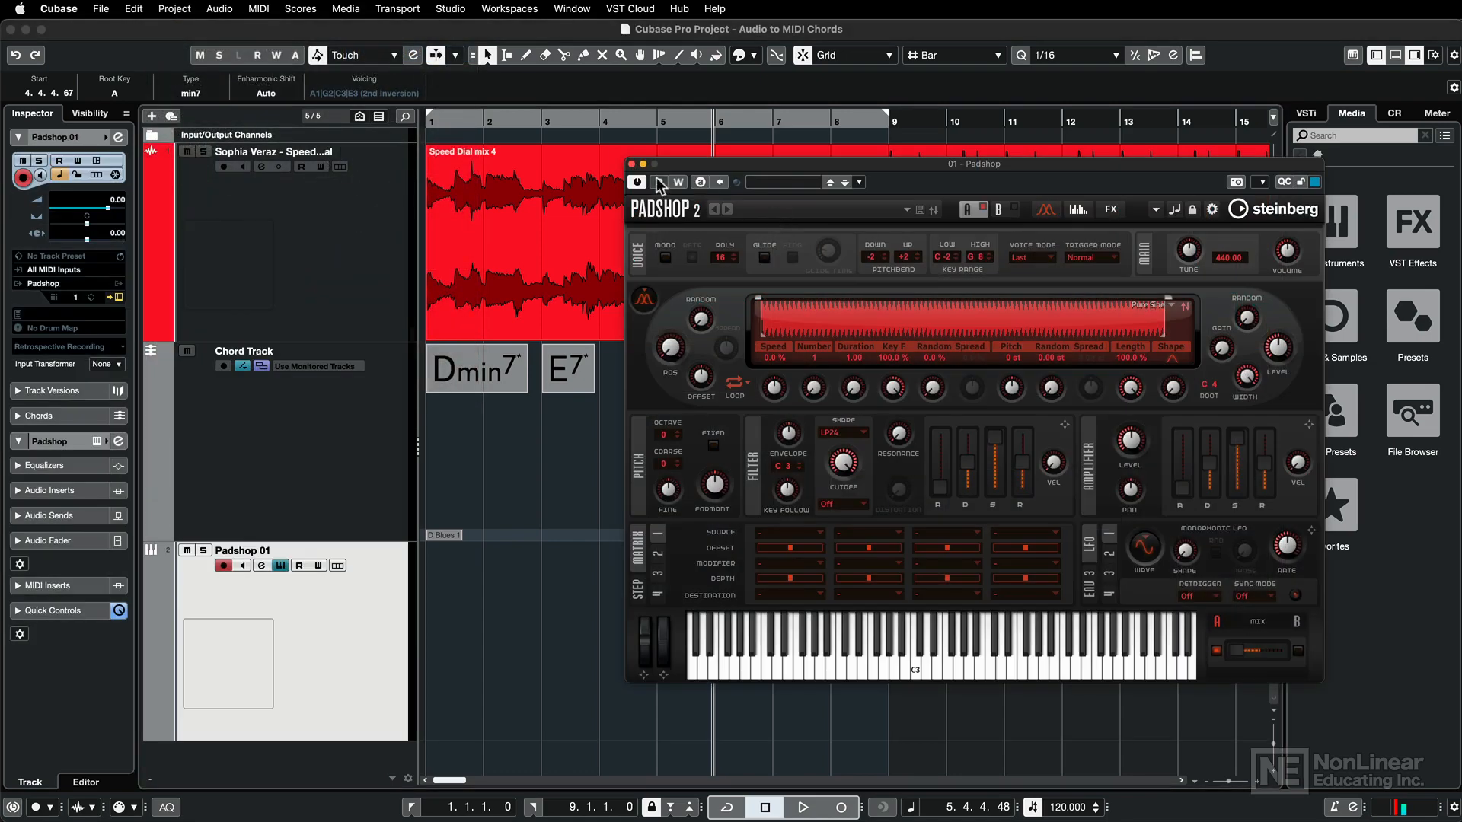
{"action": "left_click", "coordinate": [636, 182]}
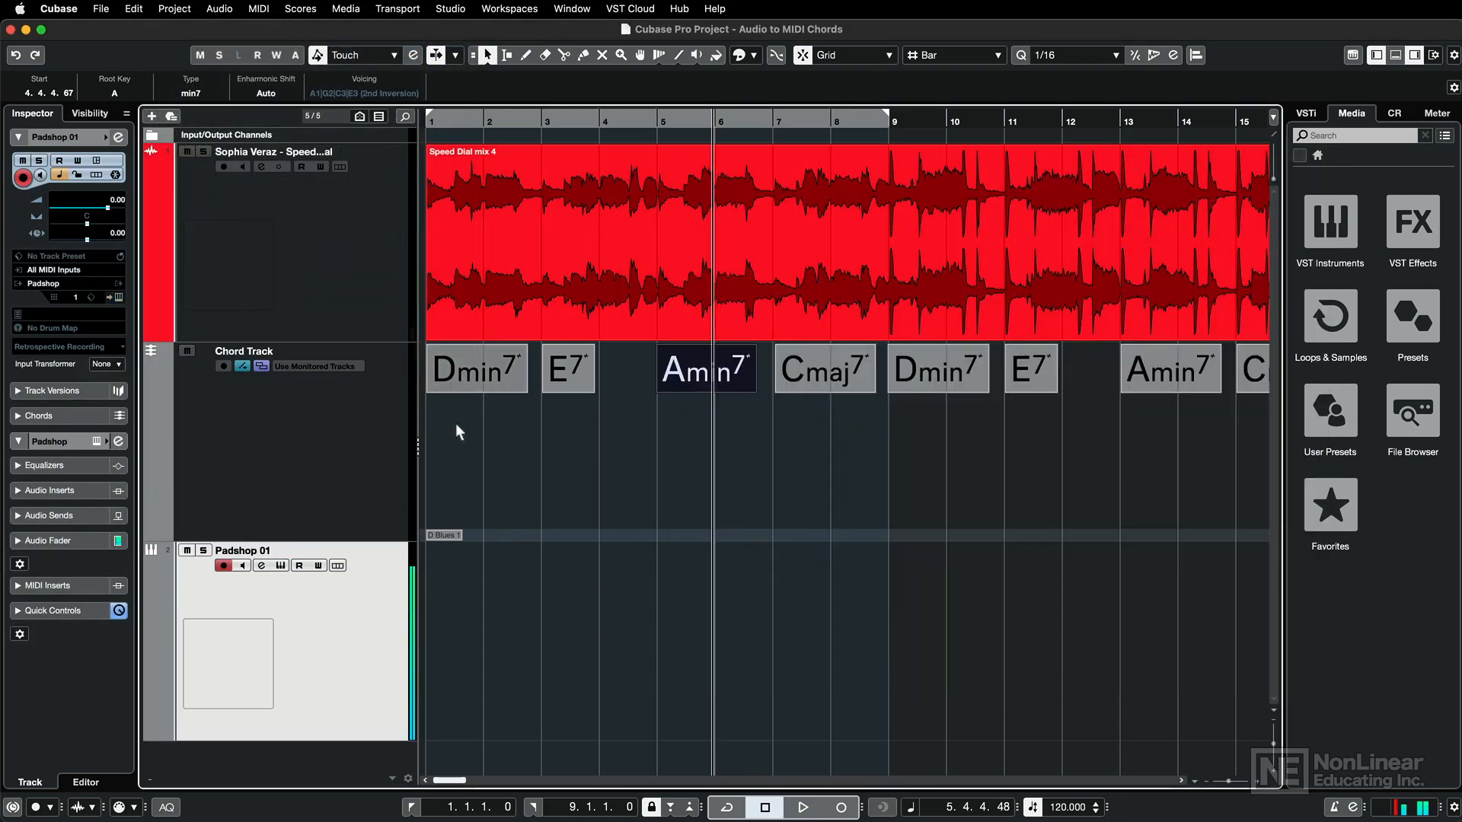
Place the Dmin7, E7, Amin7 and Cmaj7 chords as MIDI parts on Padshop 01 and play them back.
{"action": "left_click", "coordinate": [475, 369]}
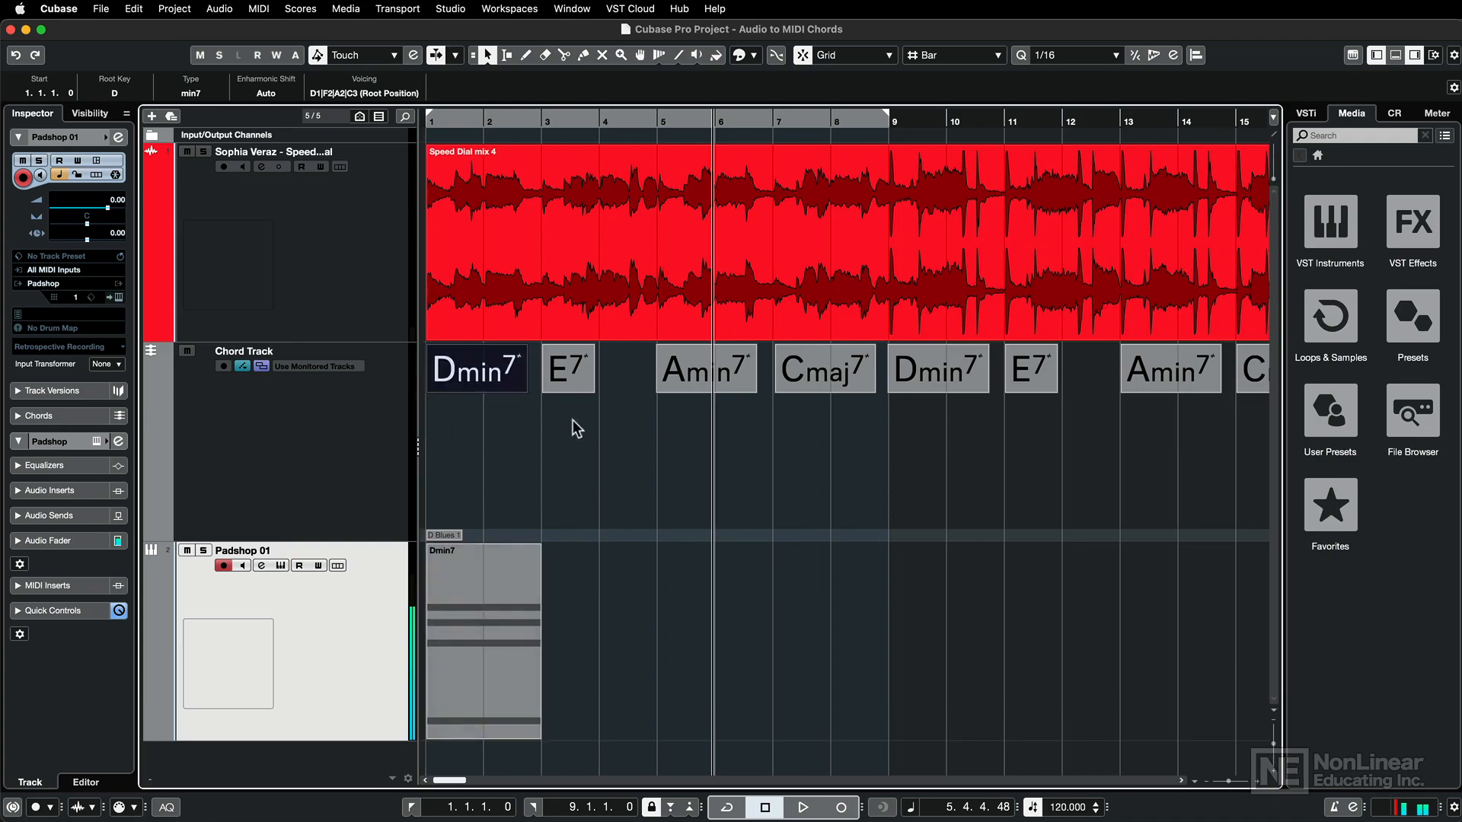
{"action": "left_click", "coordinate": [568, 369]}
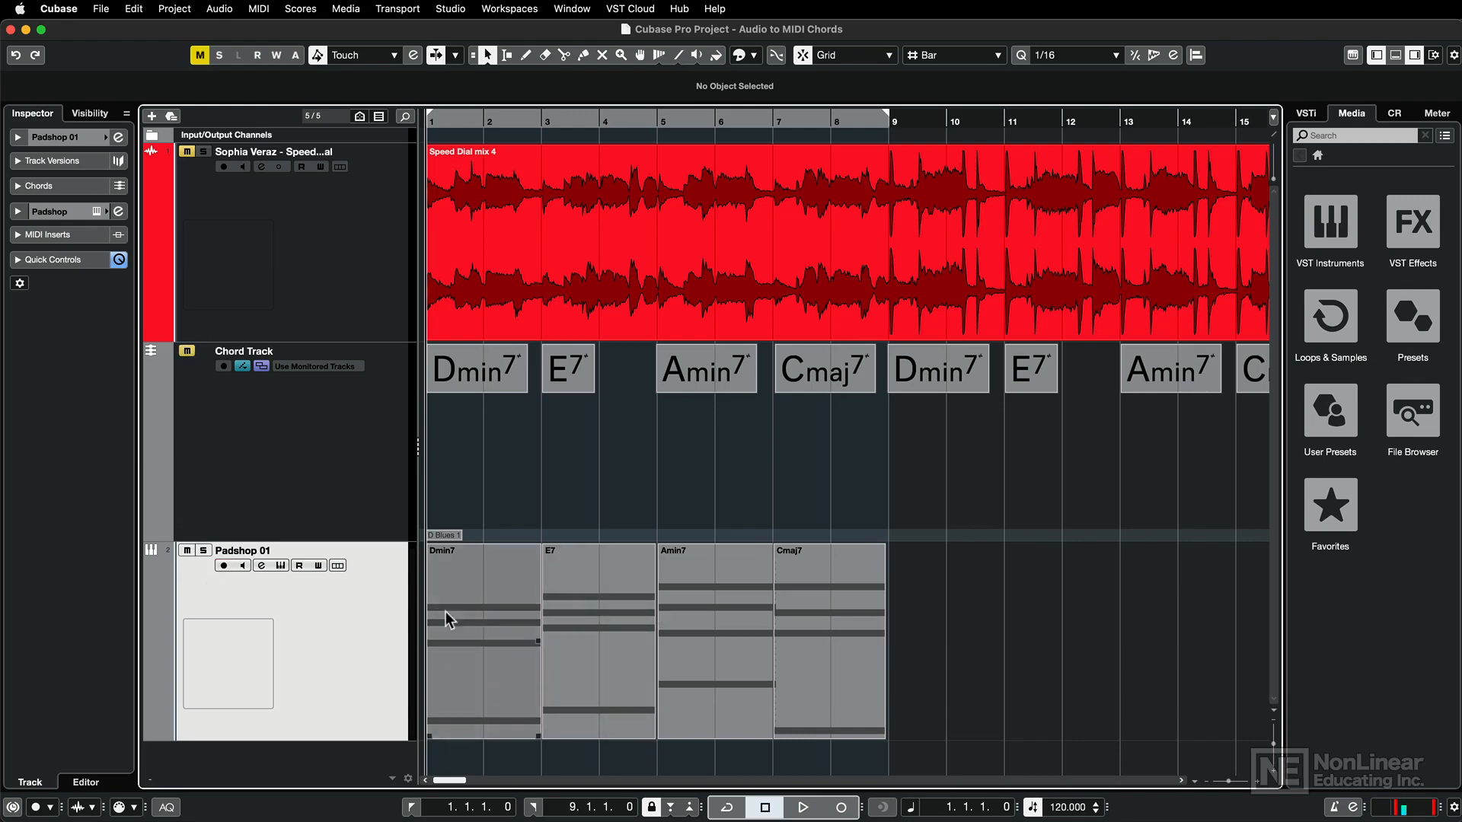
{"action": "left_click", "coordinate": [805, 808]}
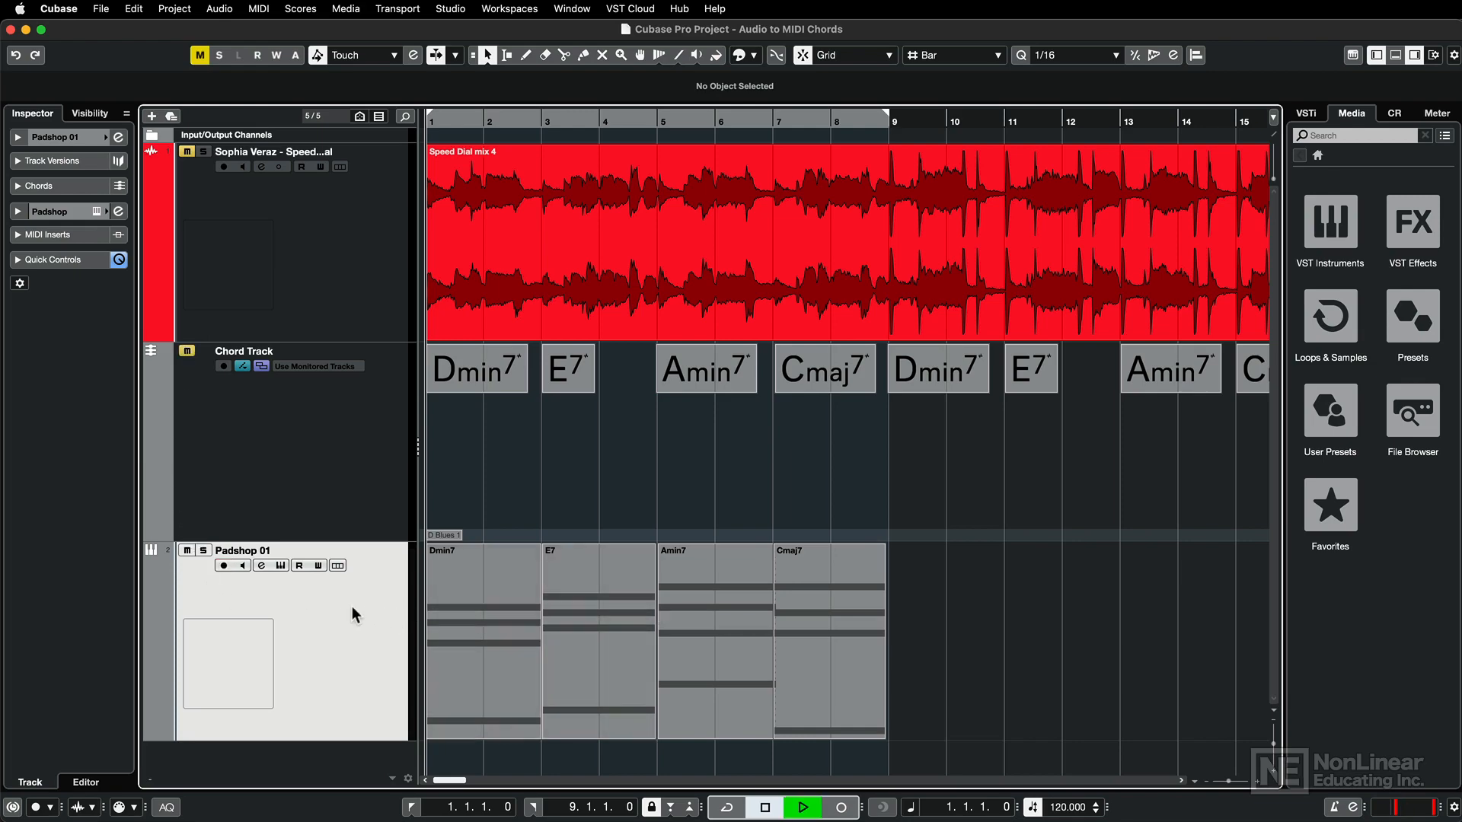
{"action": "left_click", "coordinate": [807, 808]}
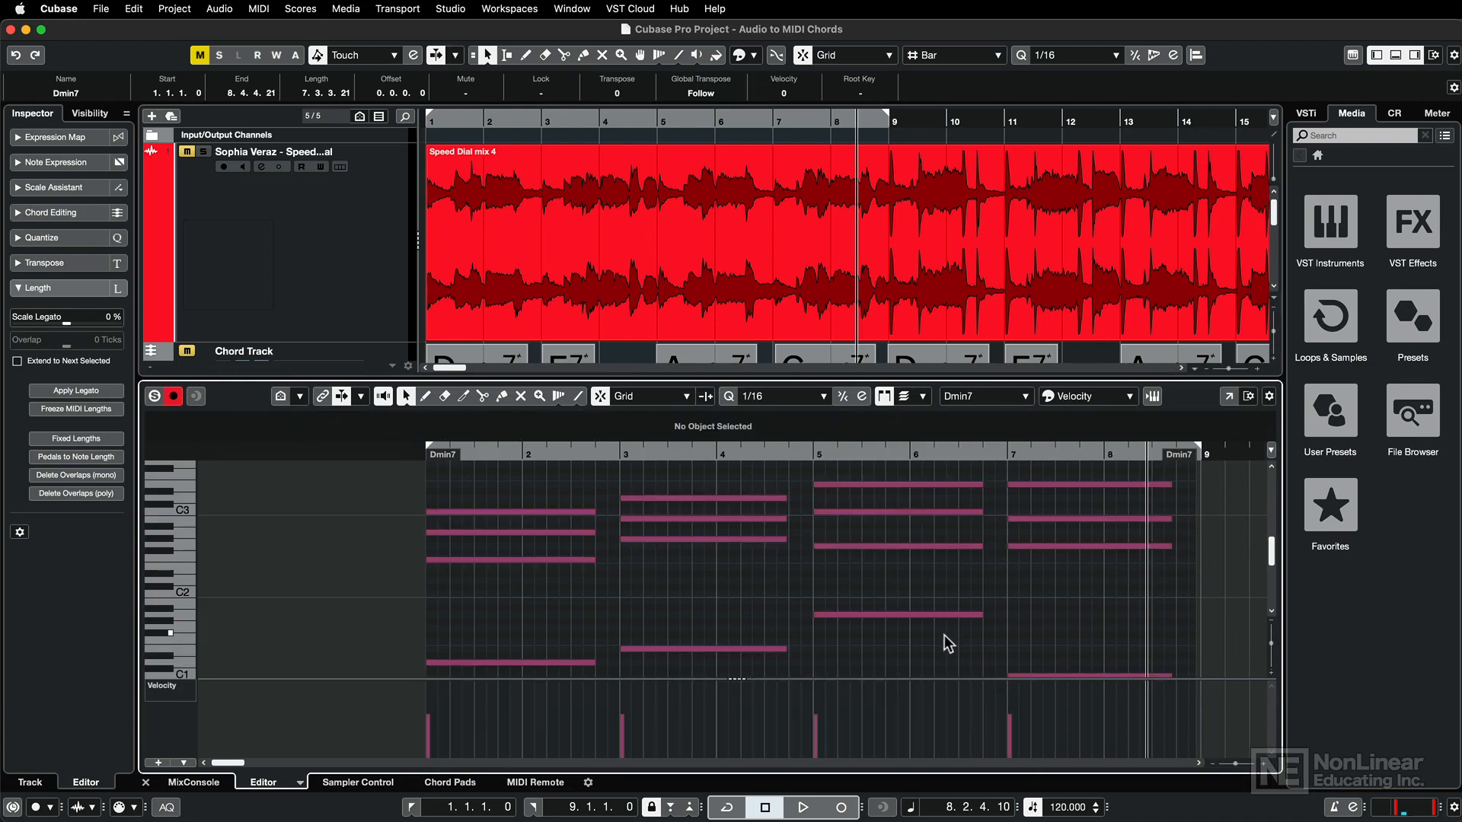
Play the Padshop 01 chord notes from bar 1 in the Key Editor.
{"action": "left_click", "coordinate": [805, 807]}
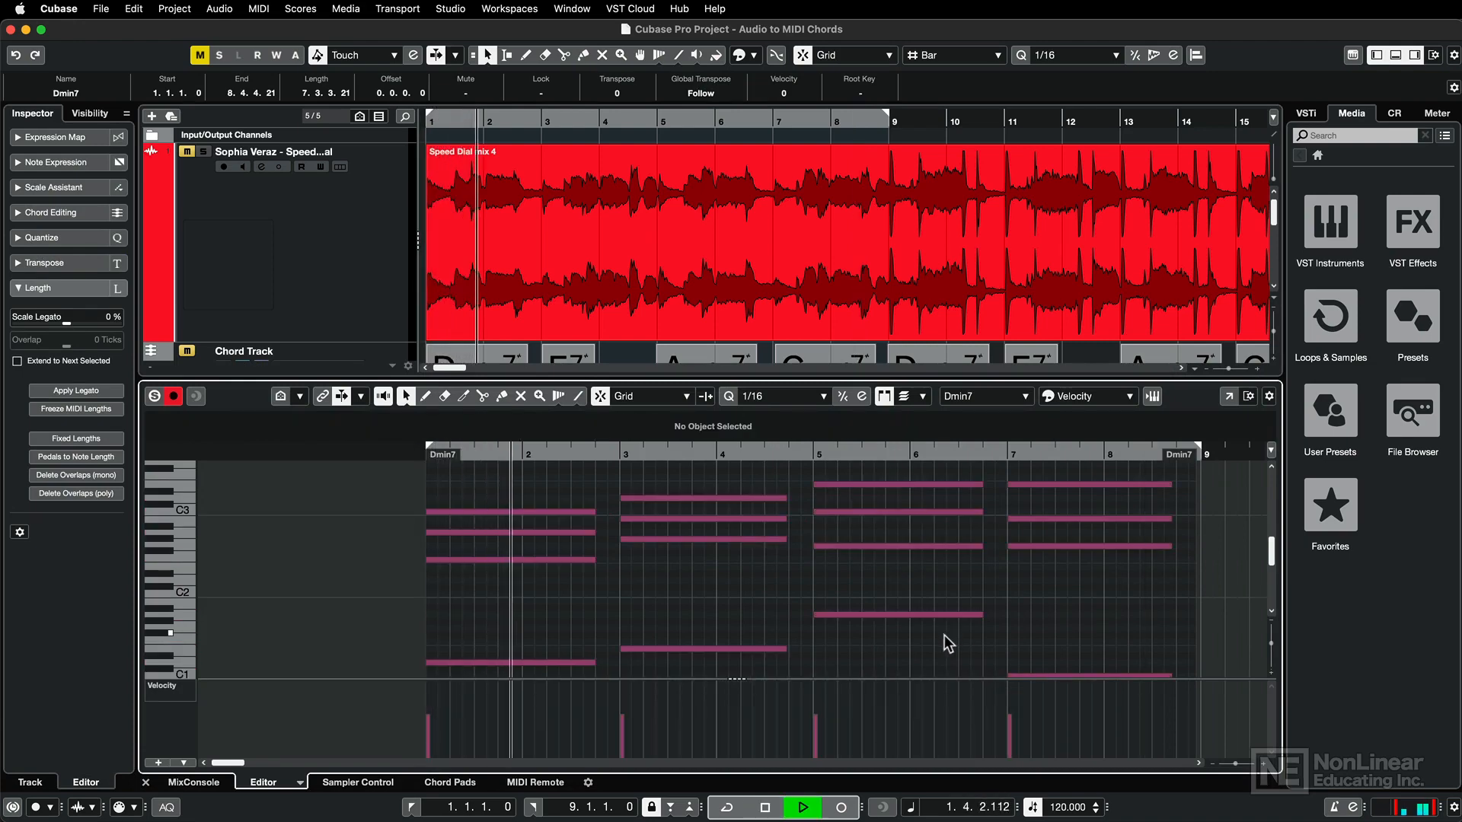